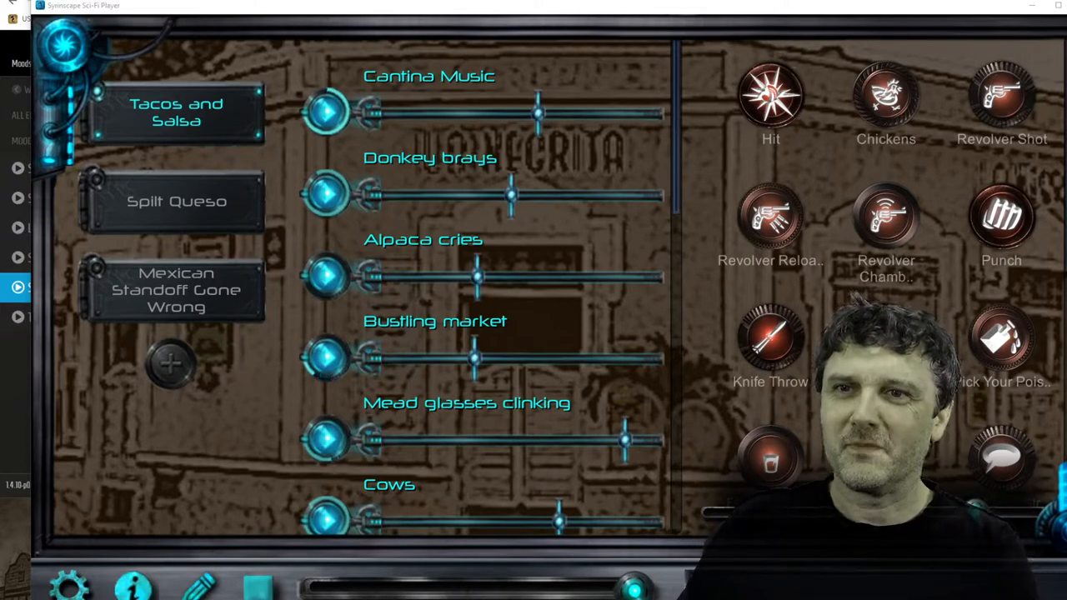
Activate the Spilt Queso mood and review its element sliders from Animals to Knifeplay.
{"action": "scroll", "scroll_direction": "down", "scroll_amount": 3}
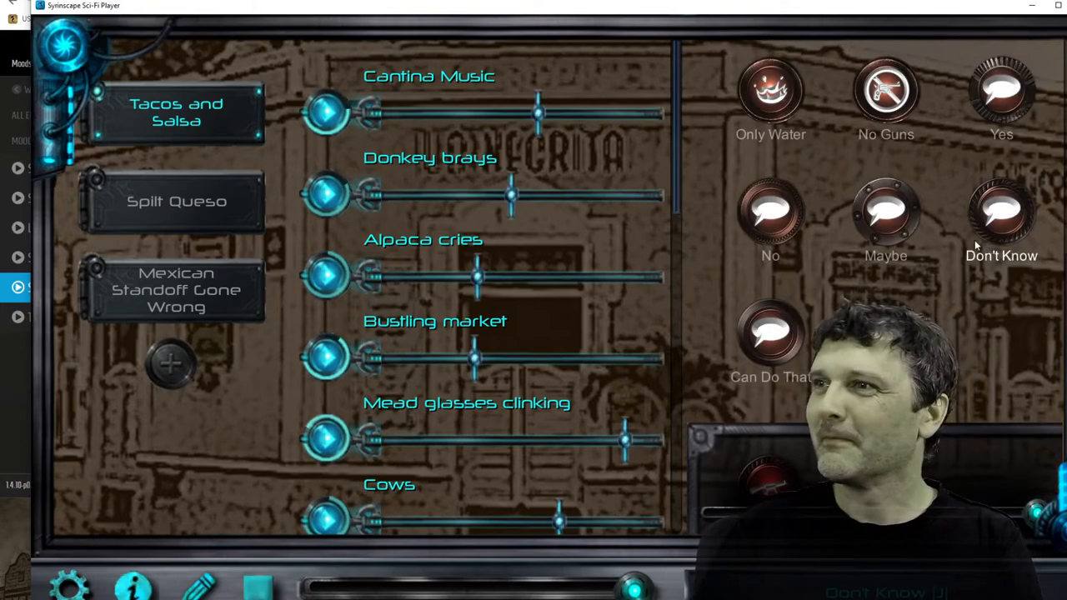
{"action": "left_click", "coordinate": [176, 200]}
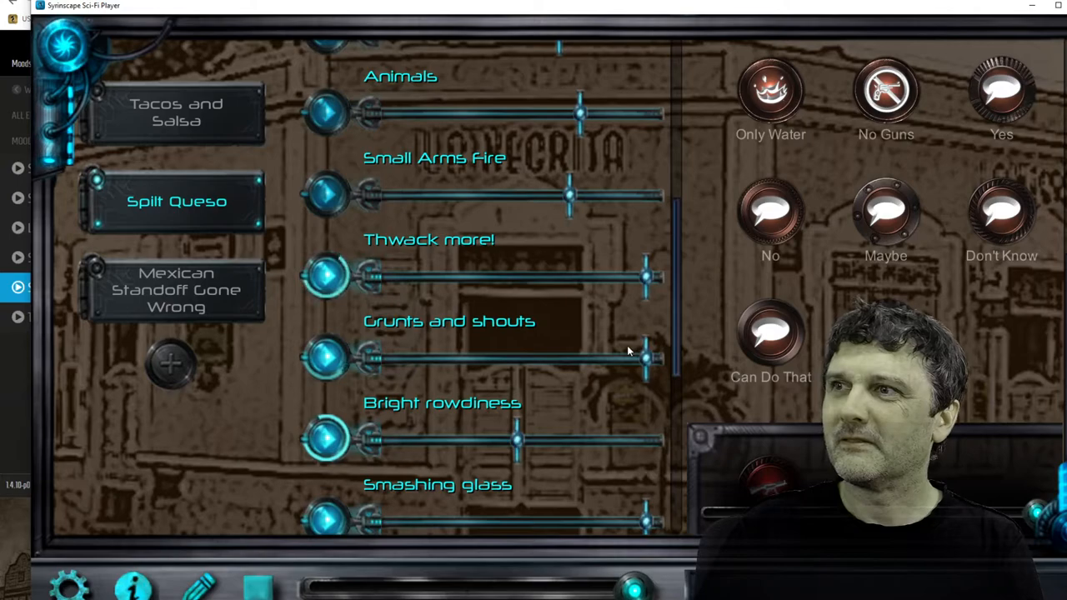
{"action": "scroll", "scroll_direction": "down", "scroll_amount": 3}
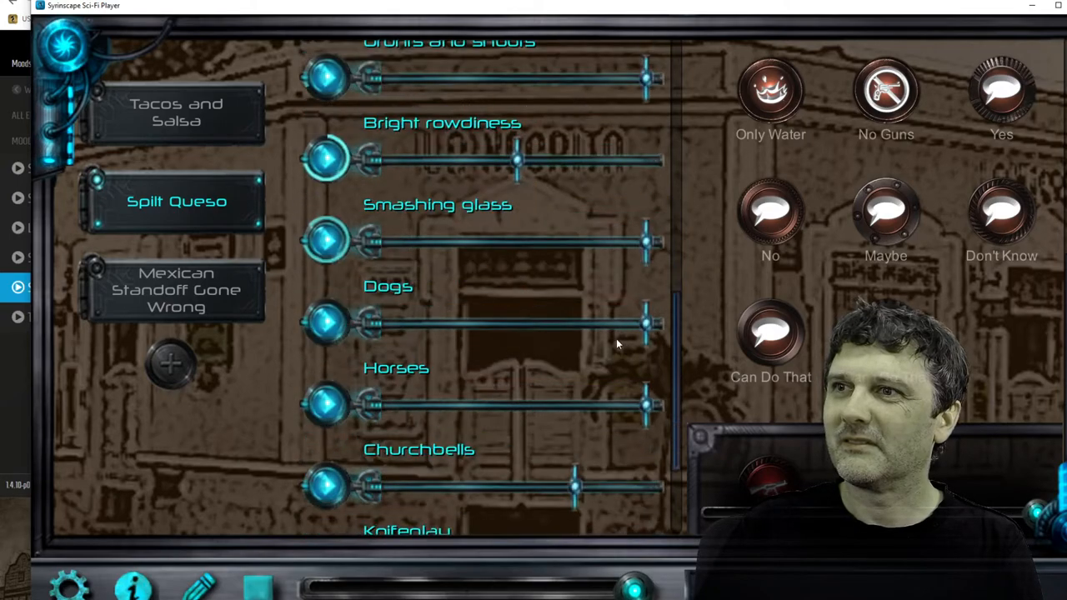
{"action": "scroll", "scroll_direction": "down", "scroll_amount": 3}
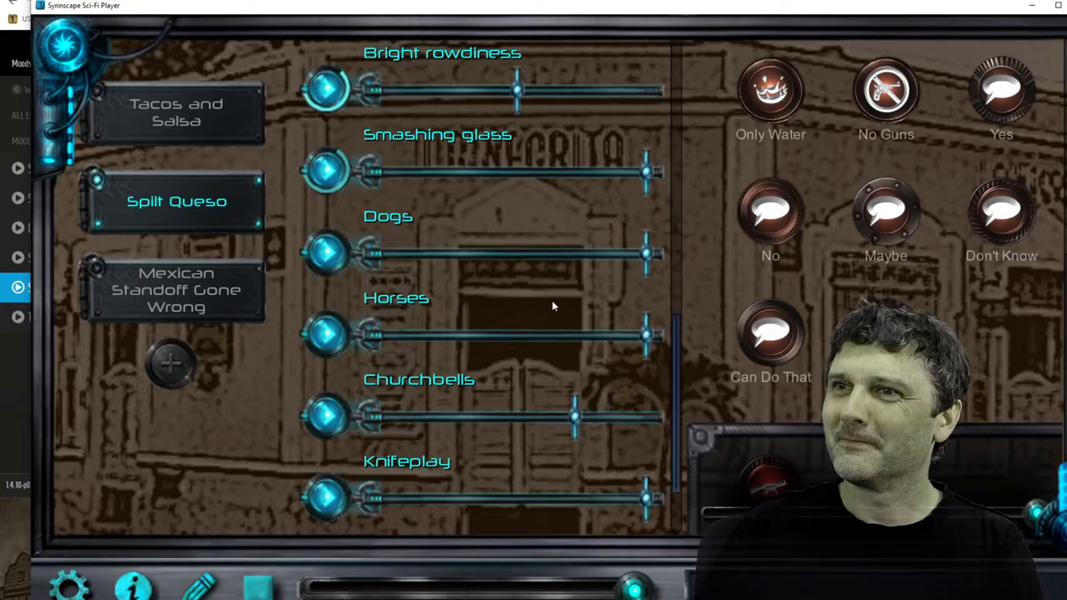
Activate the Mexican Standoff Gone Wrong mood and fire the Revolver Shot one-shot.
{"action": "left_click", "coordinate": [177, 290]}
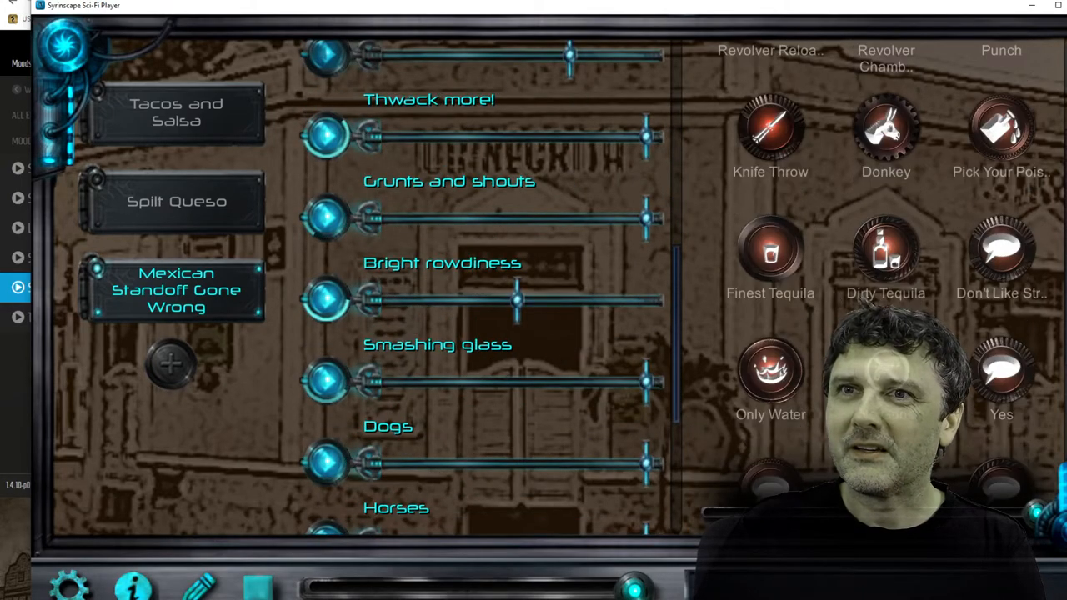
{"action": "scroll", "scroll_direction": "down", "scroll_amount": 3}
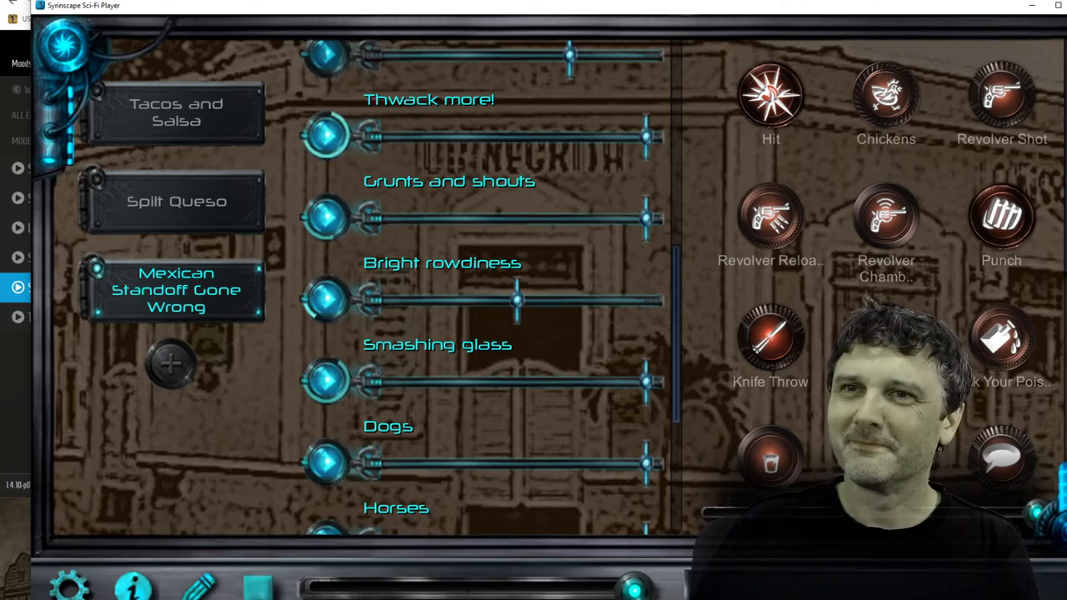
{"action": "left_click", "coordinate": [1000, 95]}
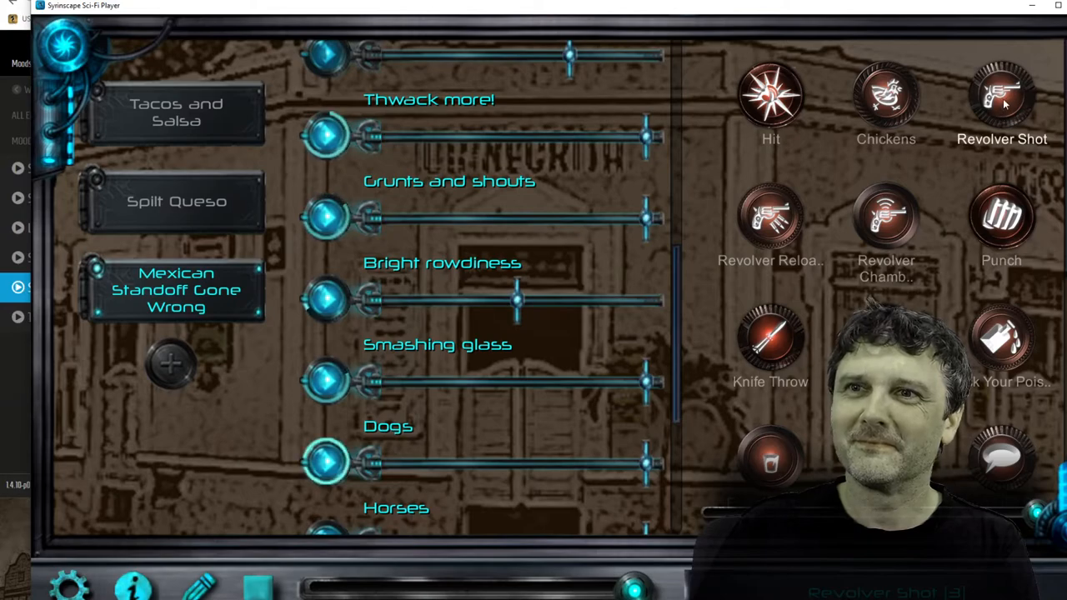